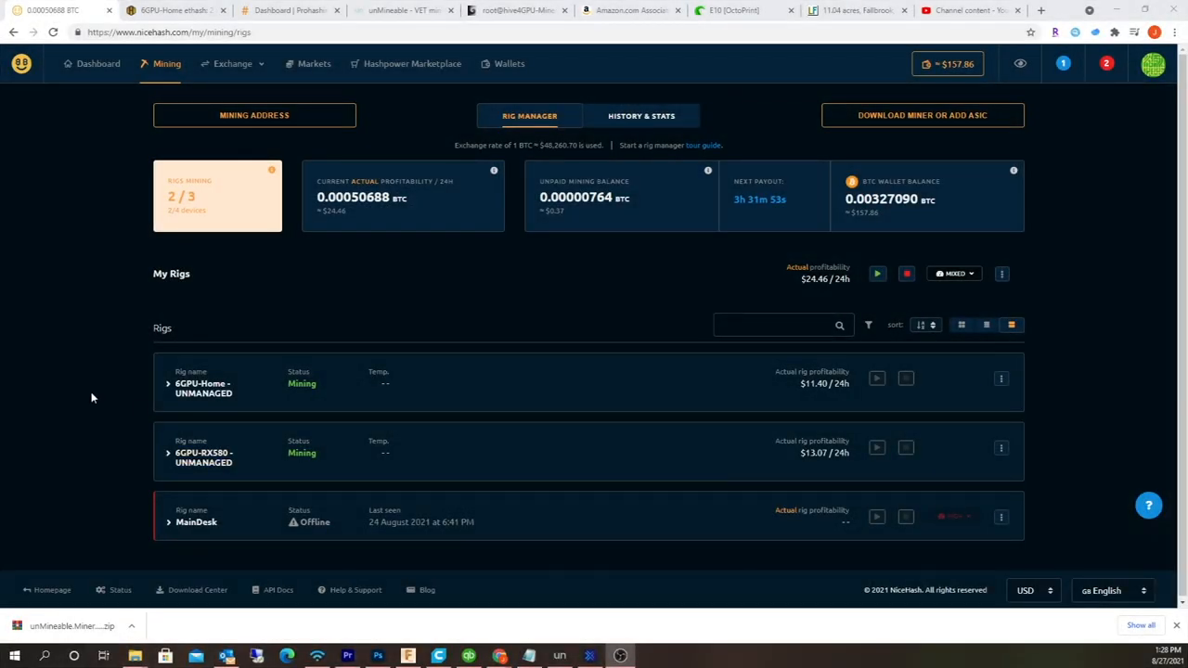
pyautogui.moveTo(135, 386)
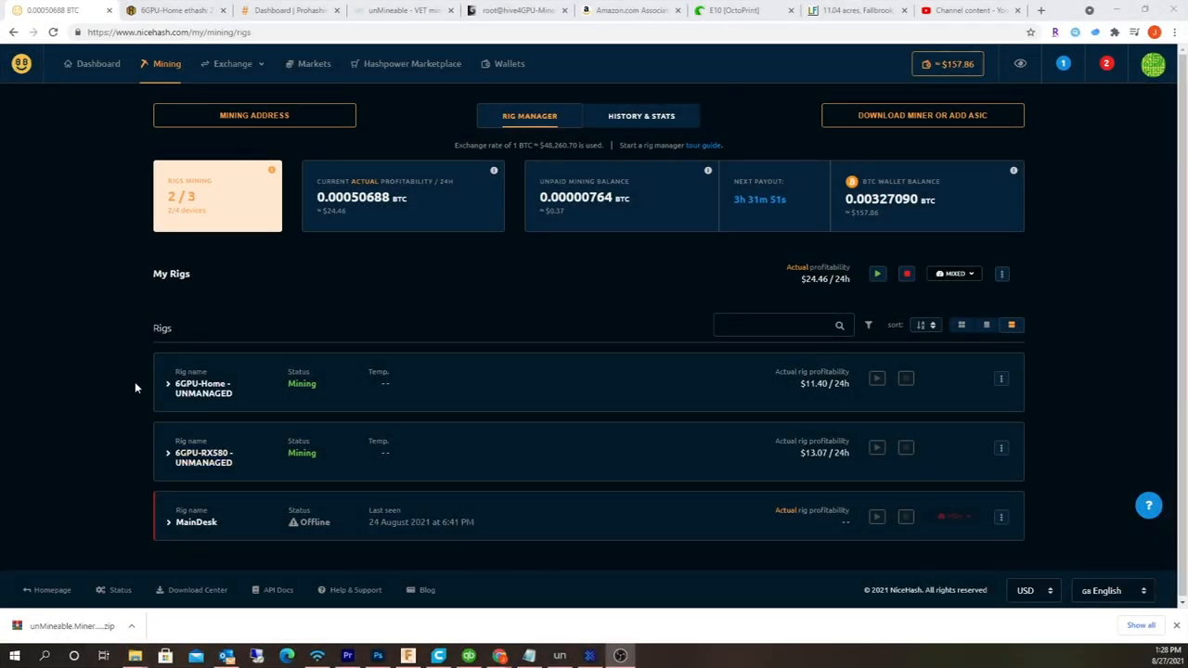
pyautogui.moveTo(69, 334)
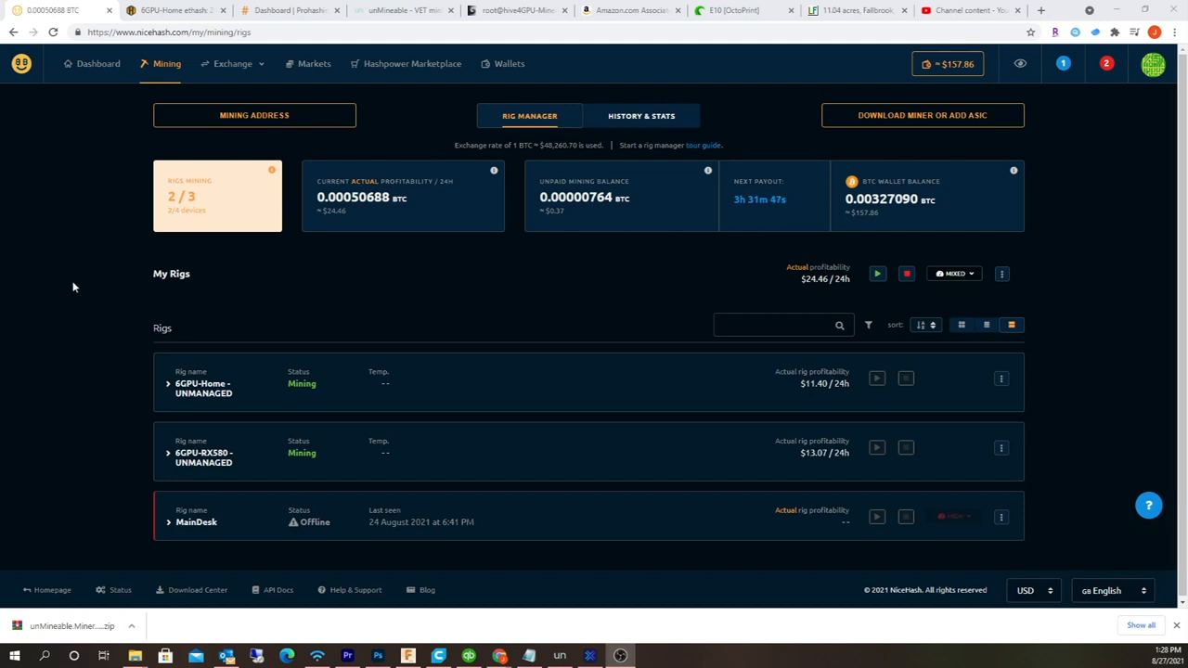
pyautogui.moveTo(61, 272)
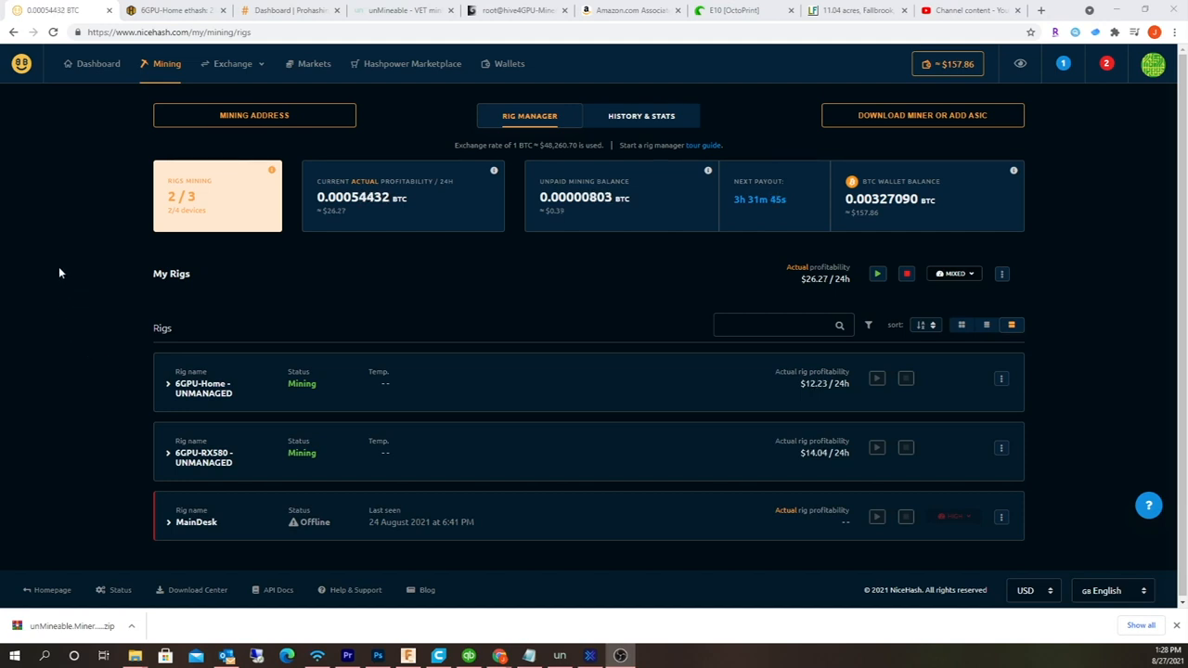
pyautogui.moveTo(77, 295)
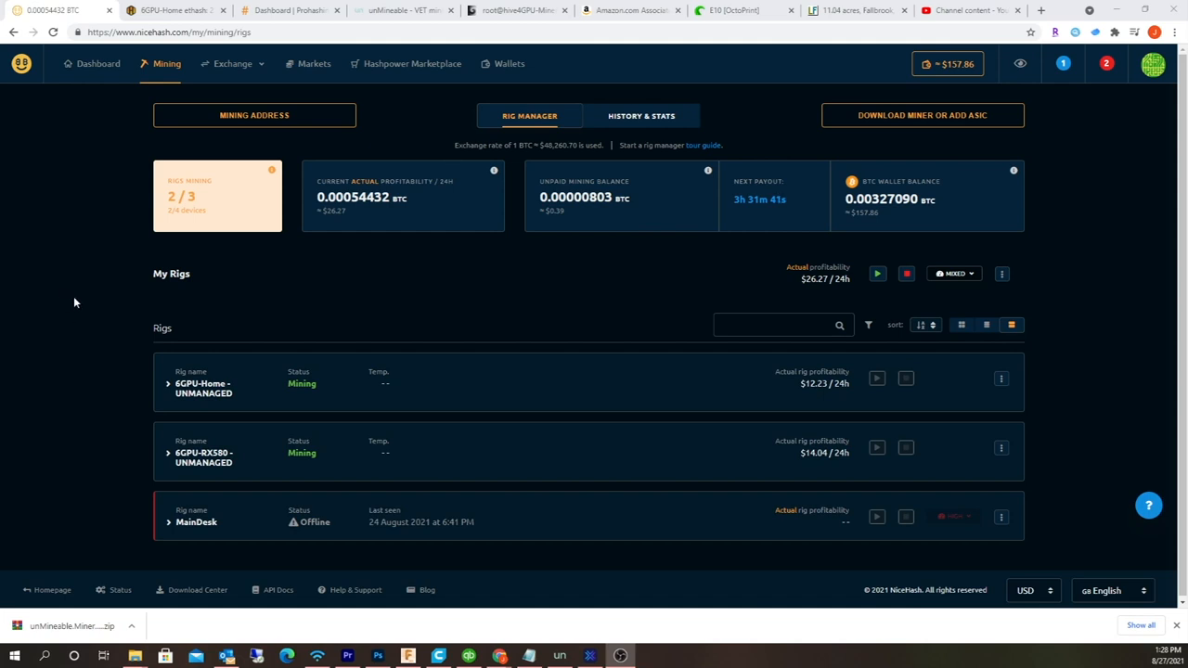
pyautogui.moveTo(1073, 431)
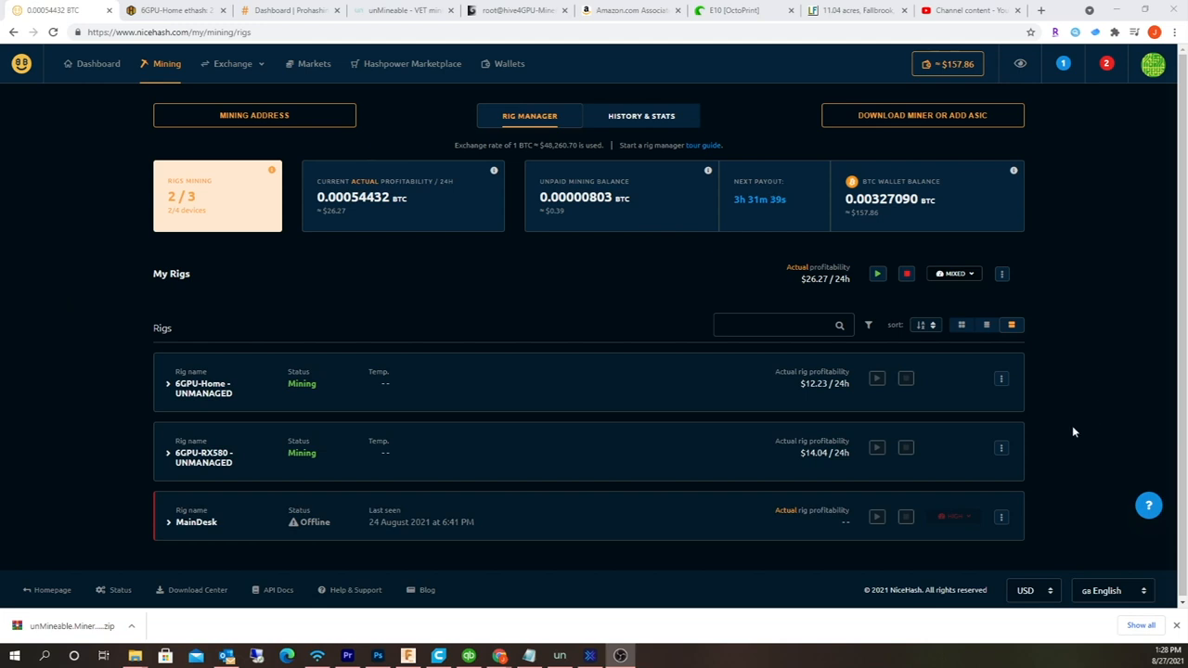
pyautogui.moveTo(204, 457)
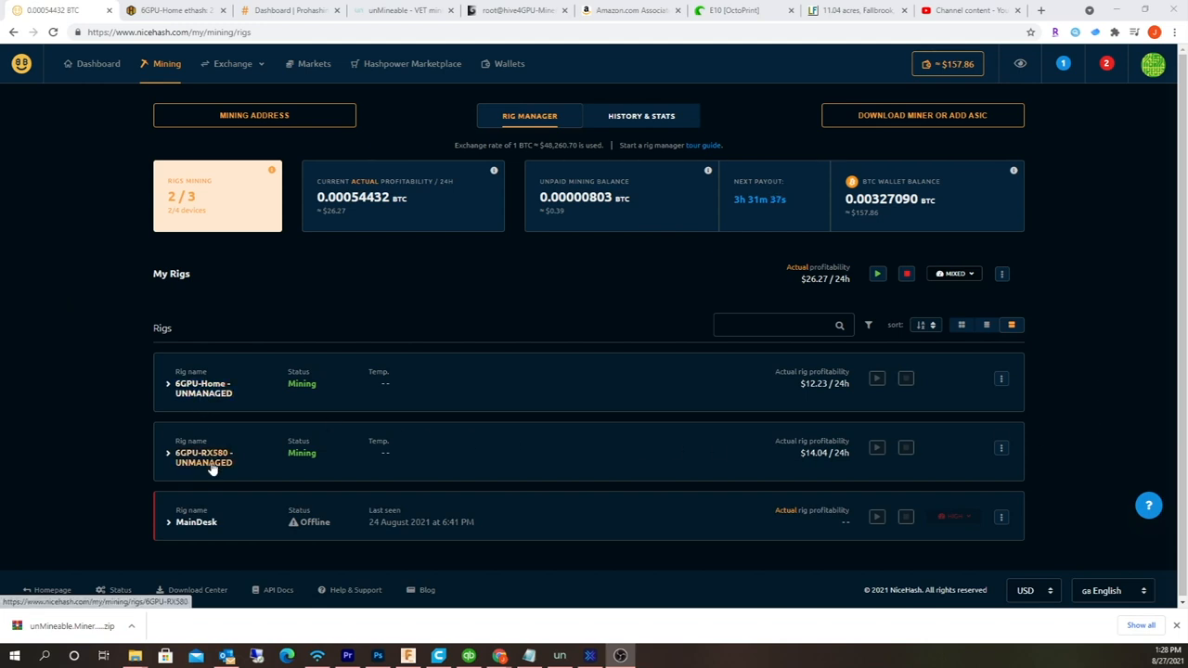
pyautogui.moveTo(198, 397)
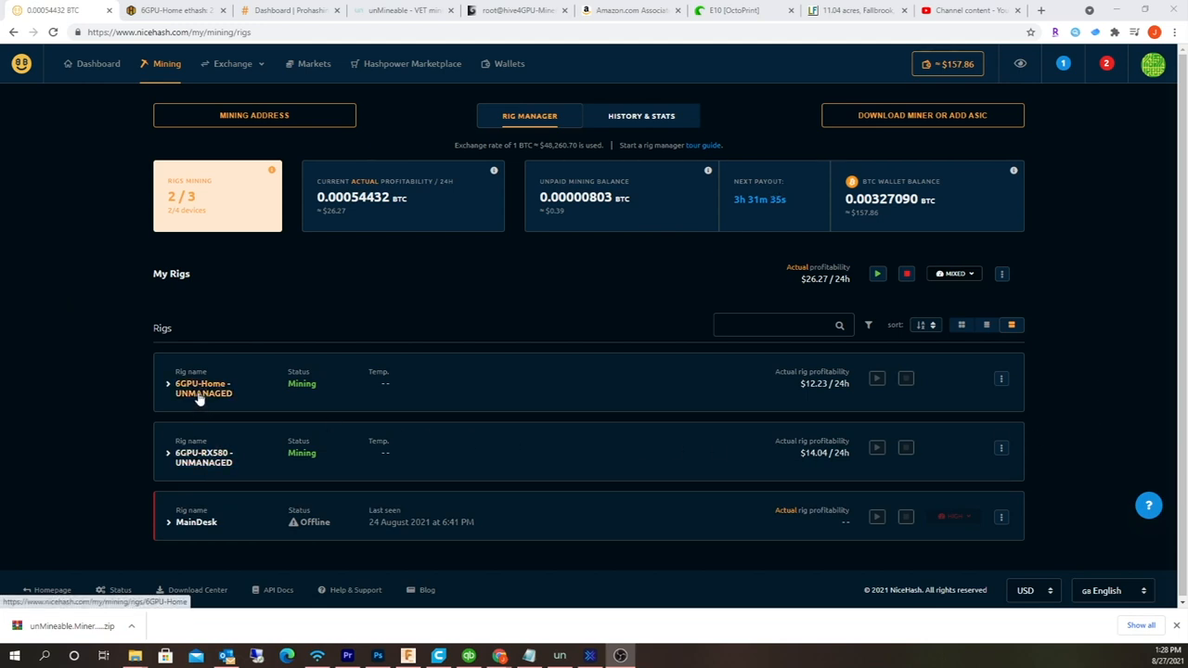
pyautogui.moveTo(206, 457)
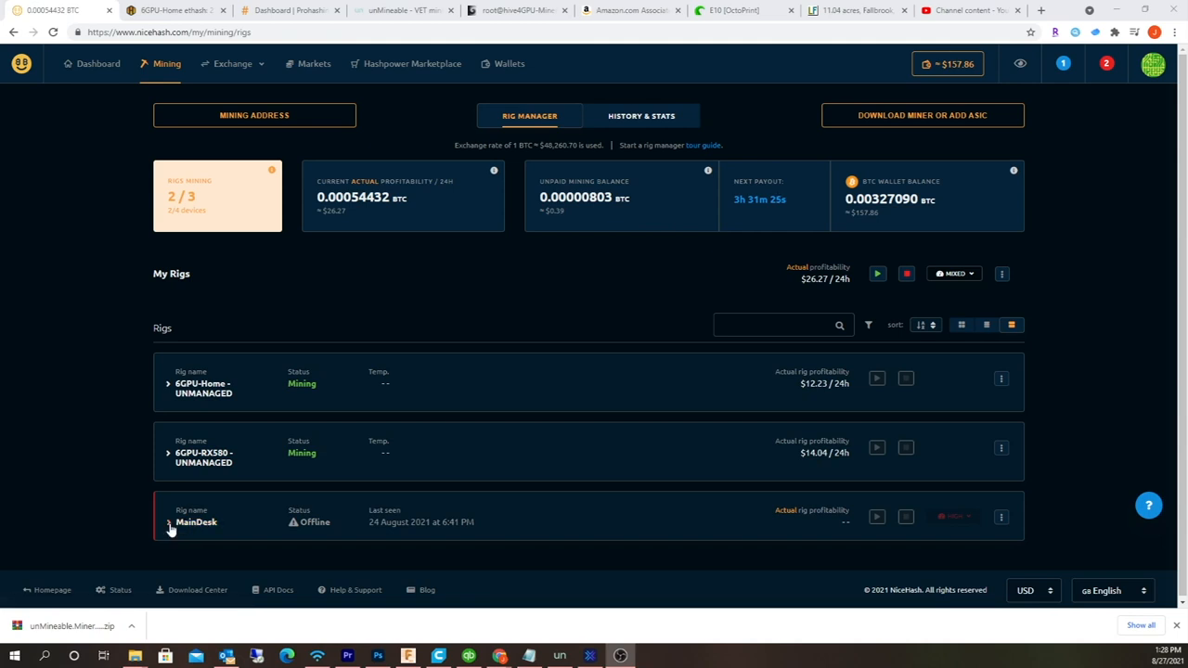
pyautogui.moveTo(1079, 254)
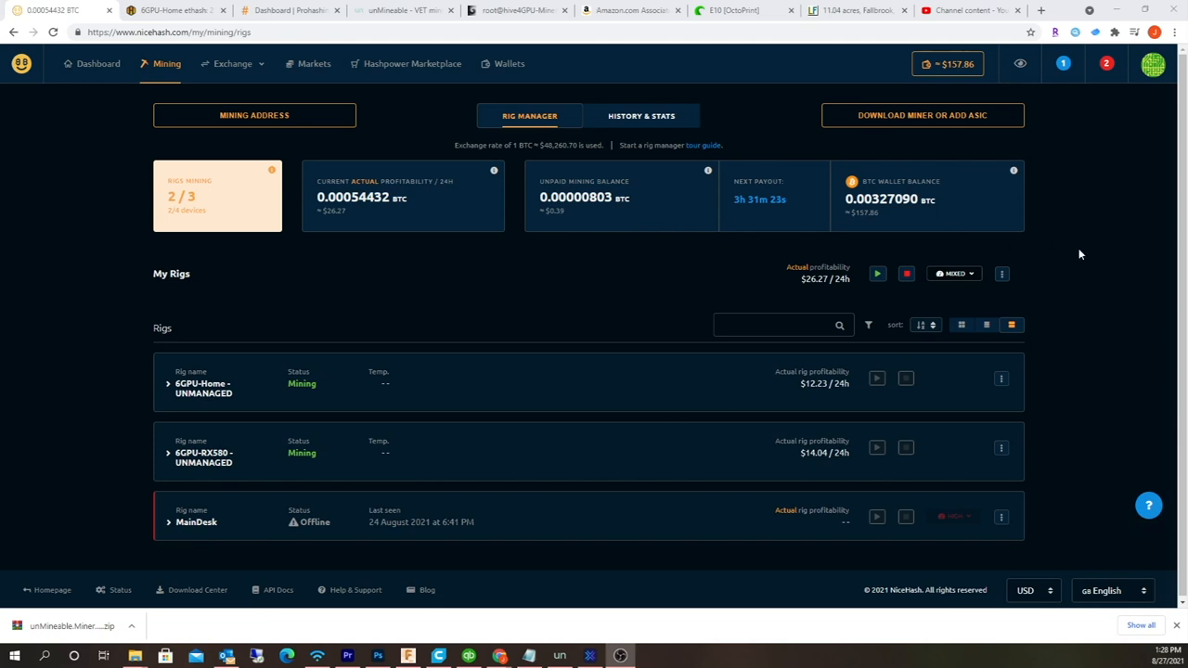
pyautogui.moveTo(197, 538)
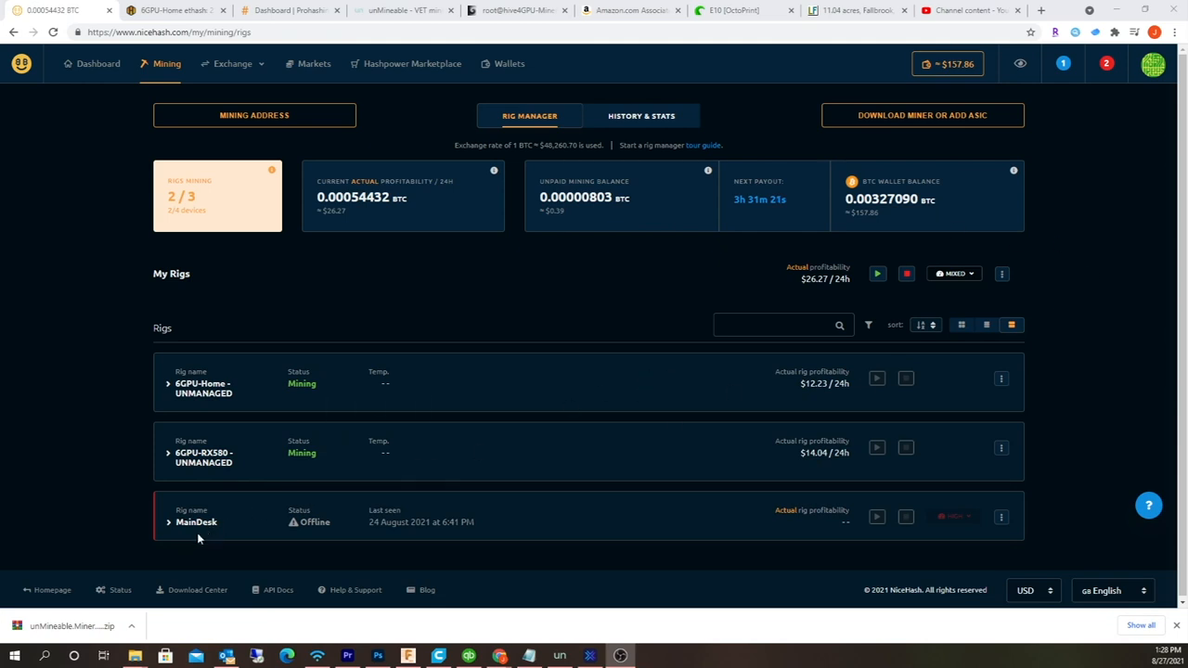
pyautogui.moveTo(196, 521)
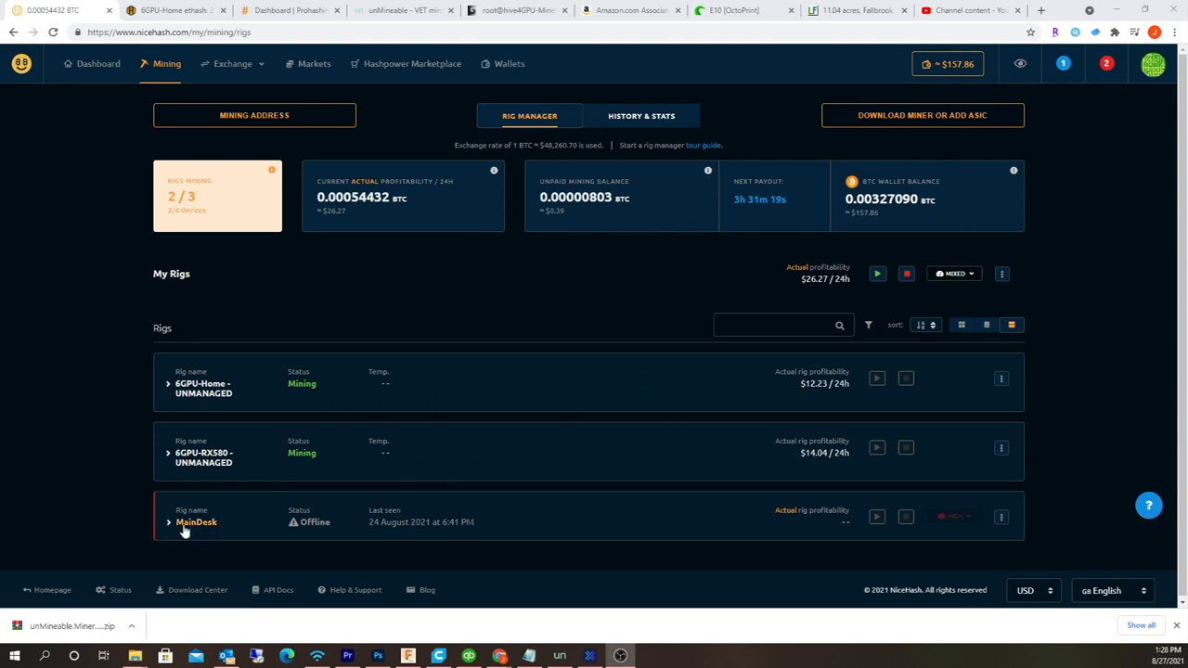
pyautogui.moveTo(77, 422)
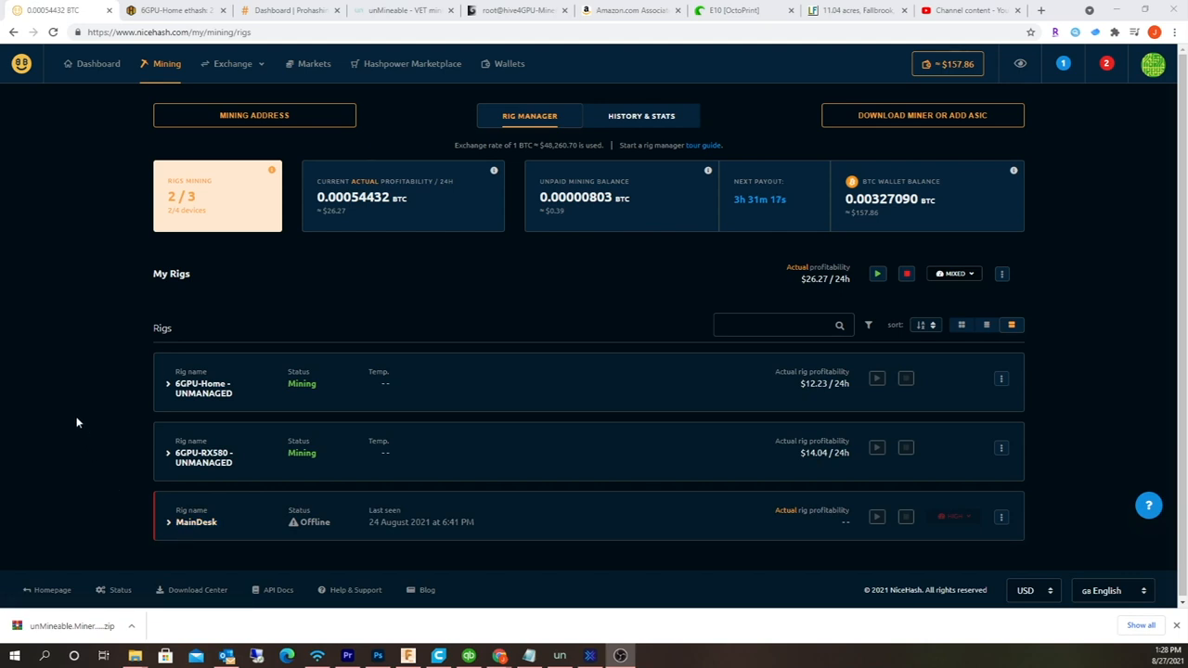
pyautogui.moveTo(74, 405)
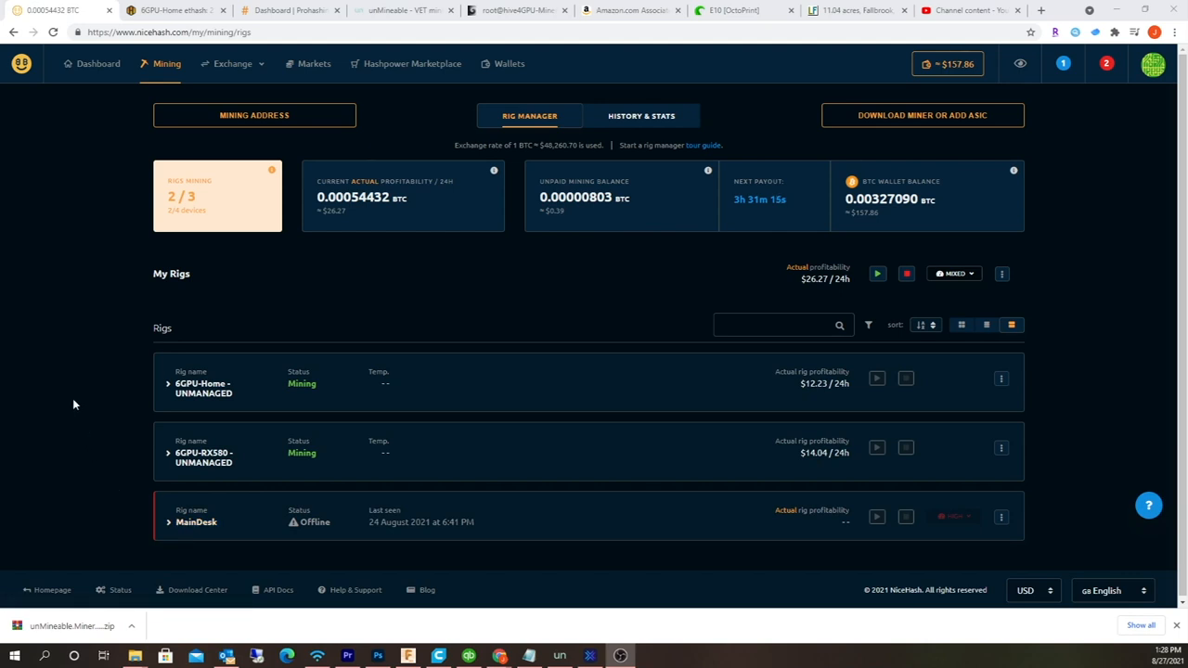
pyautogui.moveTo(86, 402)
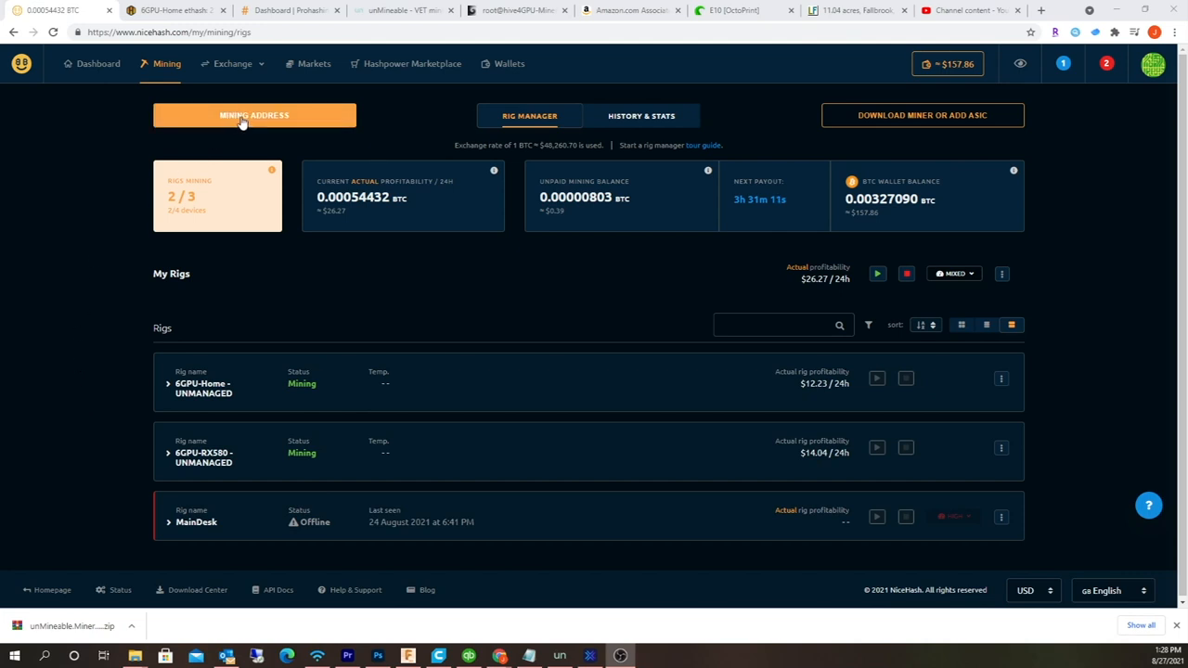
# - Reveal the NiceHash Bitcoin mining wallet address and copy it
pyautogui.click(253, 115)
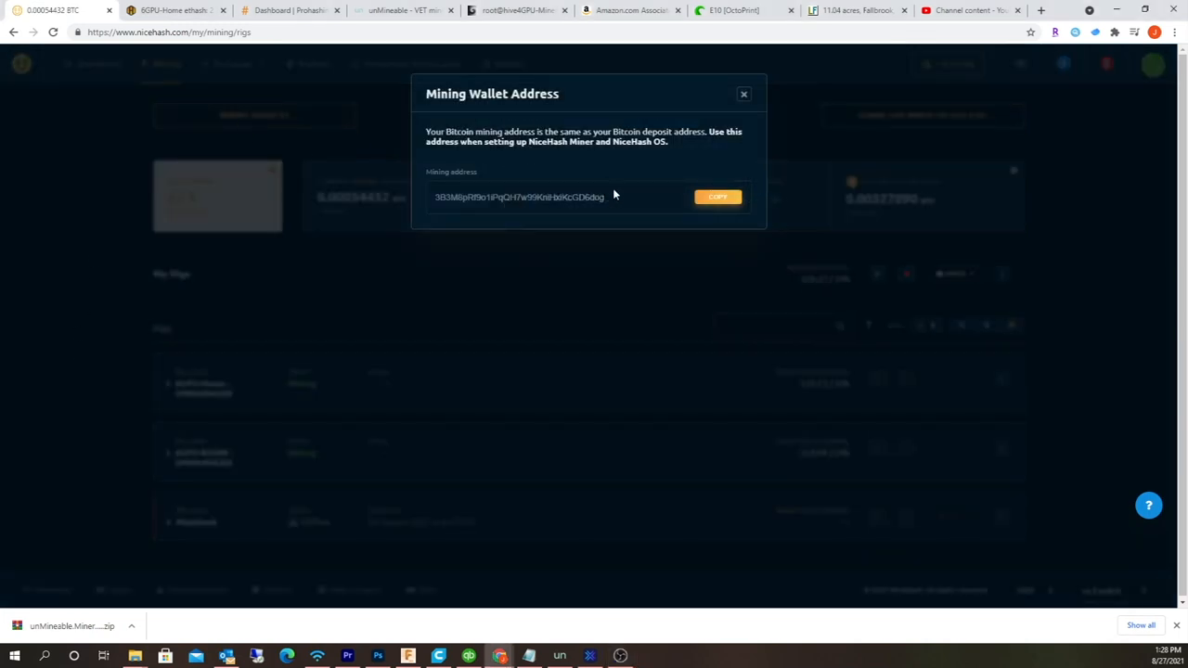
pyautogui.rightClick(520, 197)
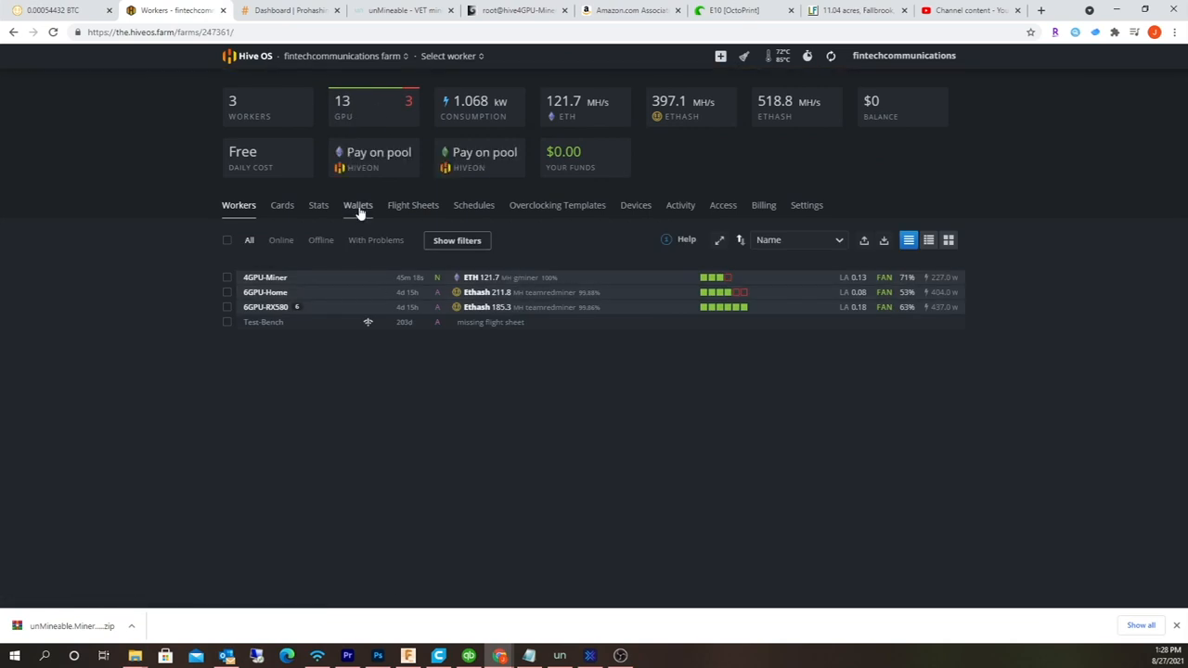
pyautogui.click(358, 206)
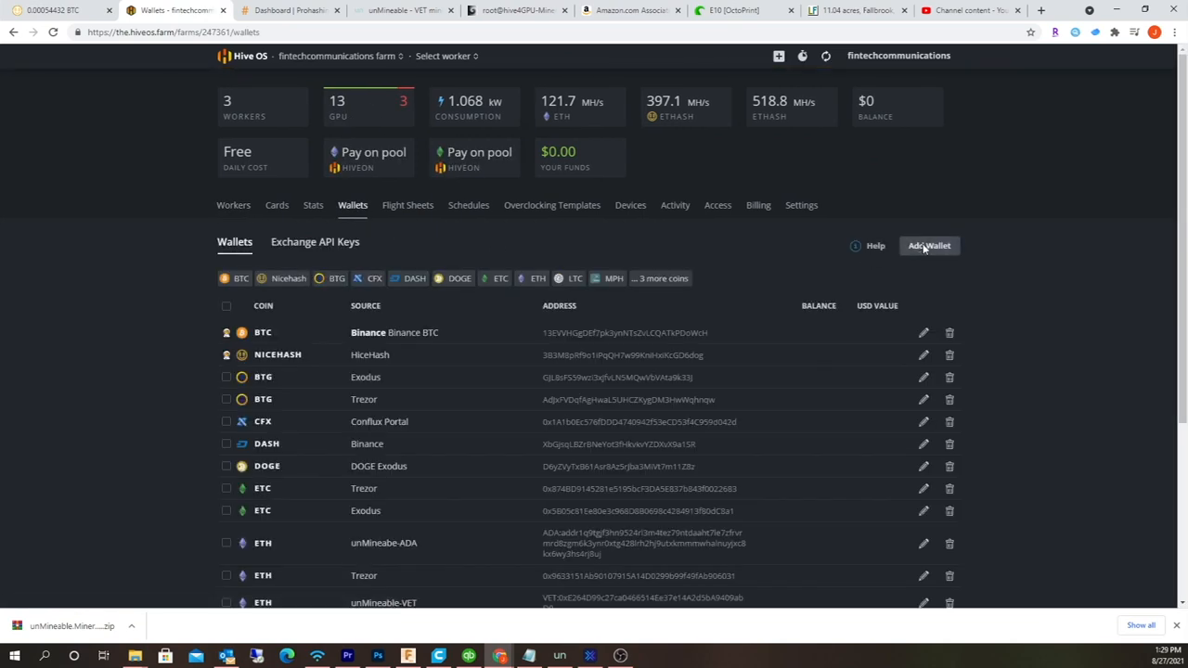
pyautogui.click(928, 245)
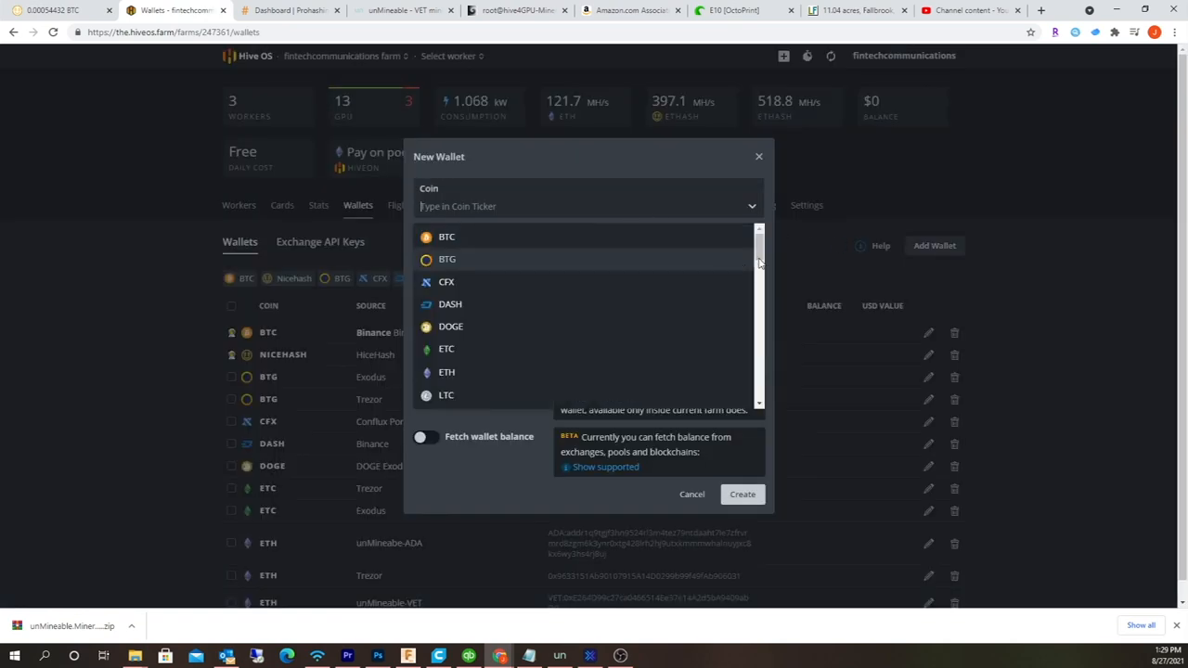
pyautogui.scroll(-3)
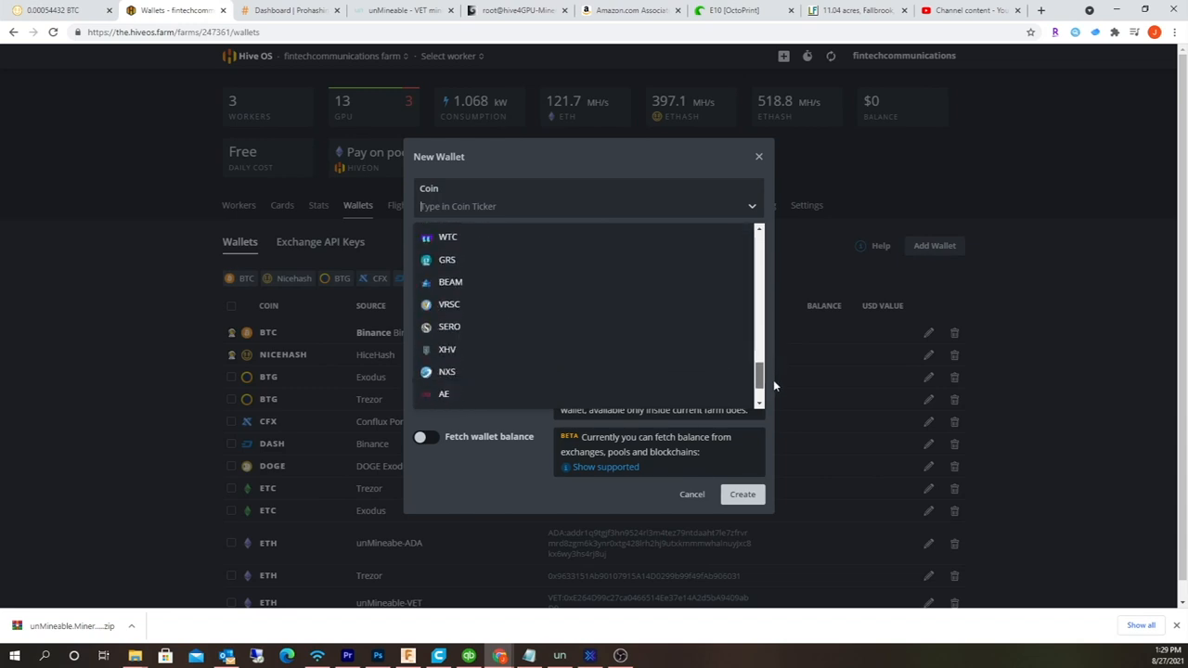
pyautogui.click(652, 206)
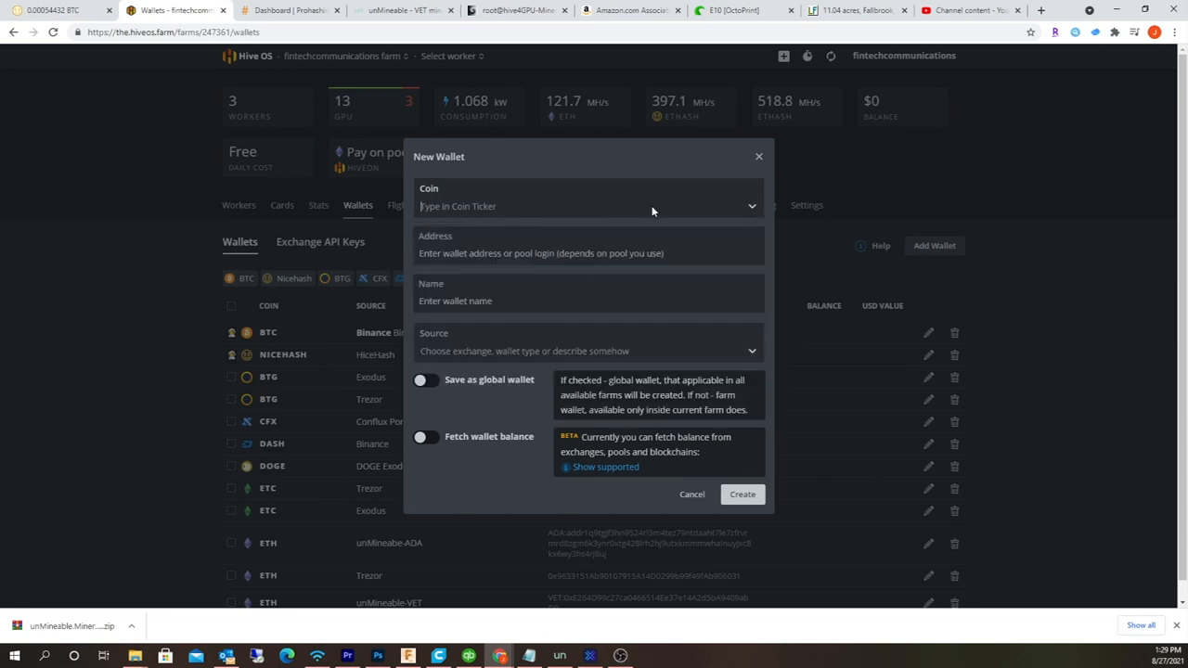
pyautogui.write('nice')
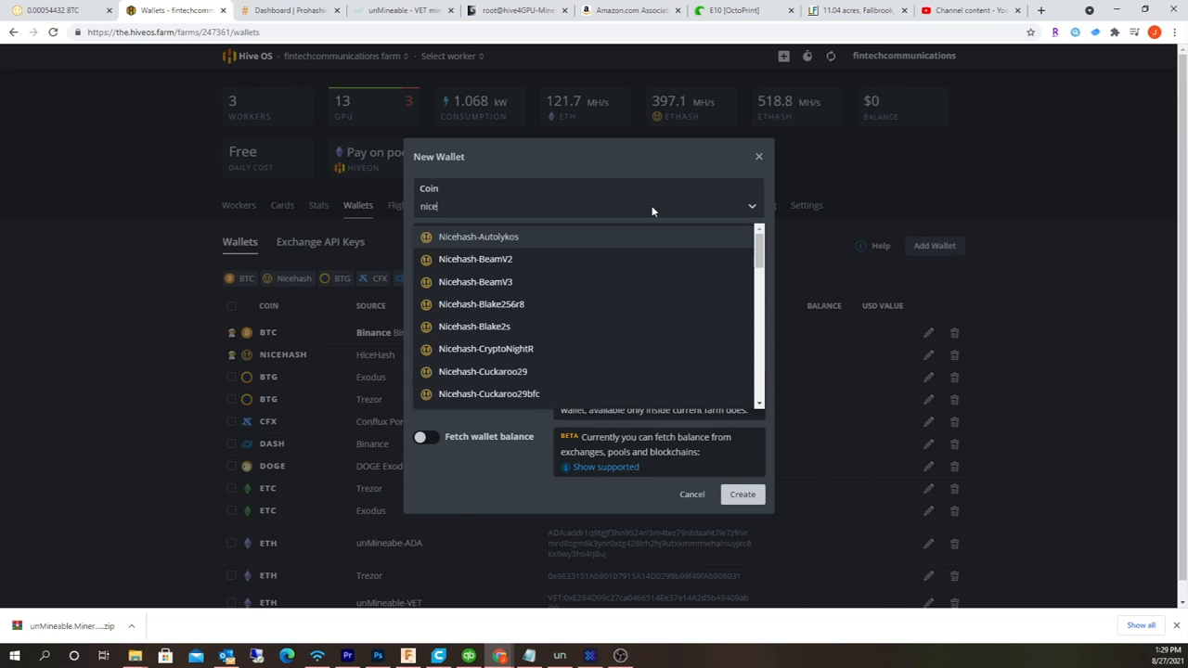
pyautogui.moveTo(763, 257)
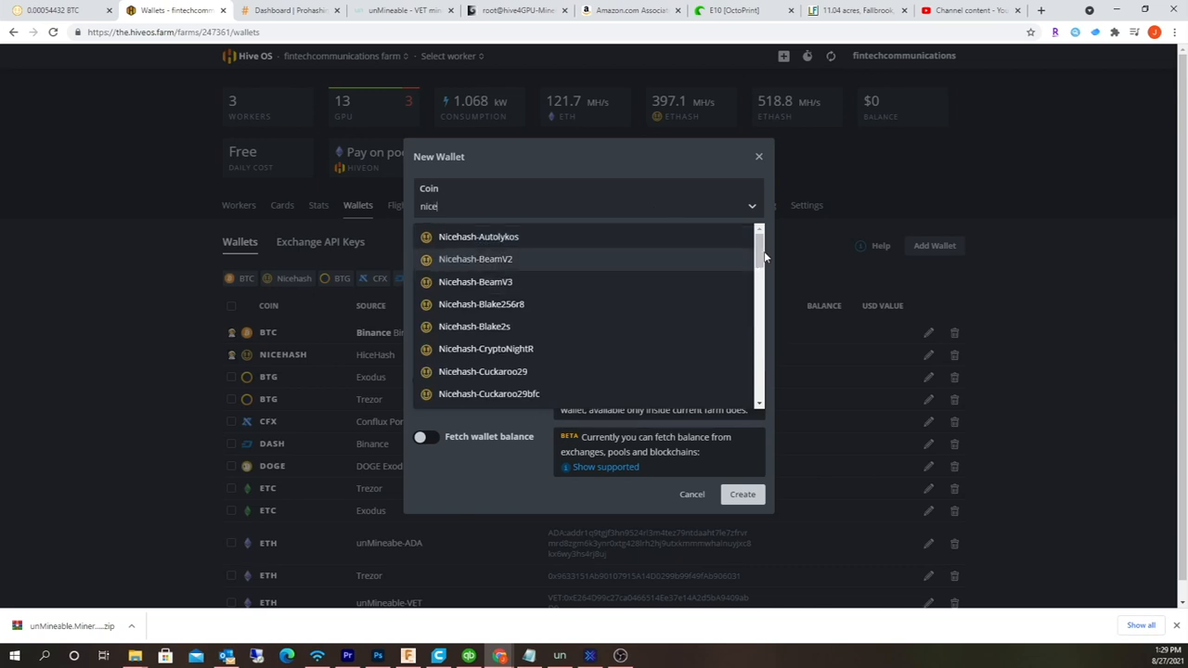
pyautogui.scroll(-3)
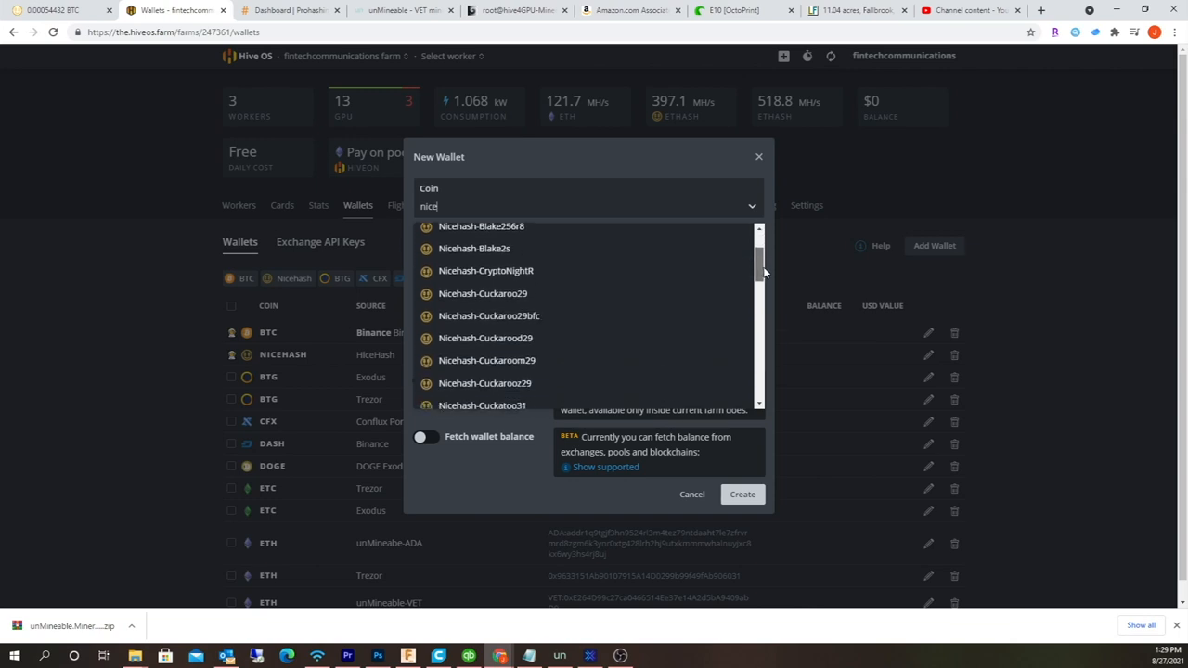
pyautogui.scroll(-3)
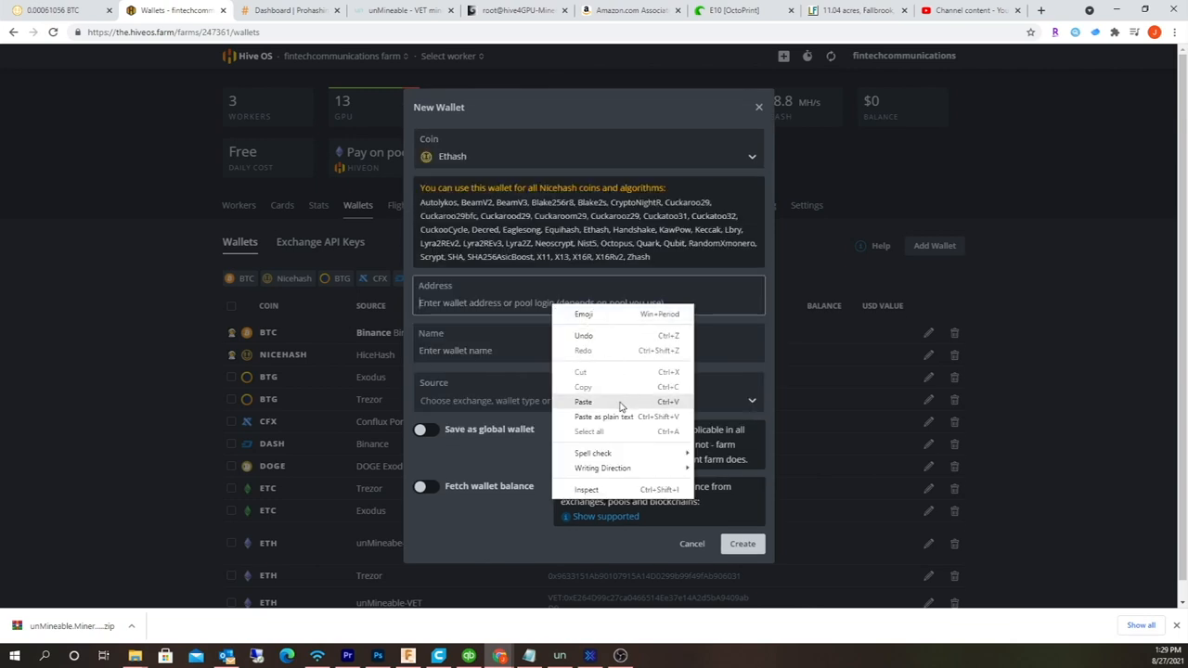
pyautogui.click(583, 402)
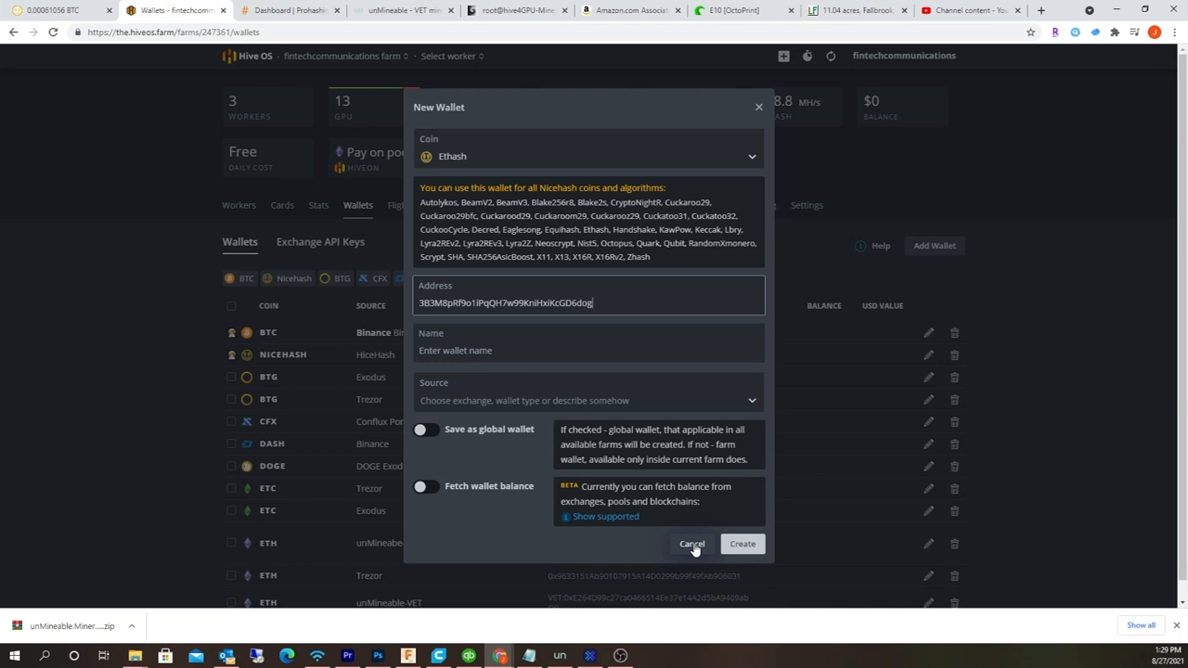
pyautogui.moveTo(508, 149)
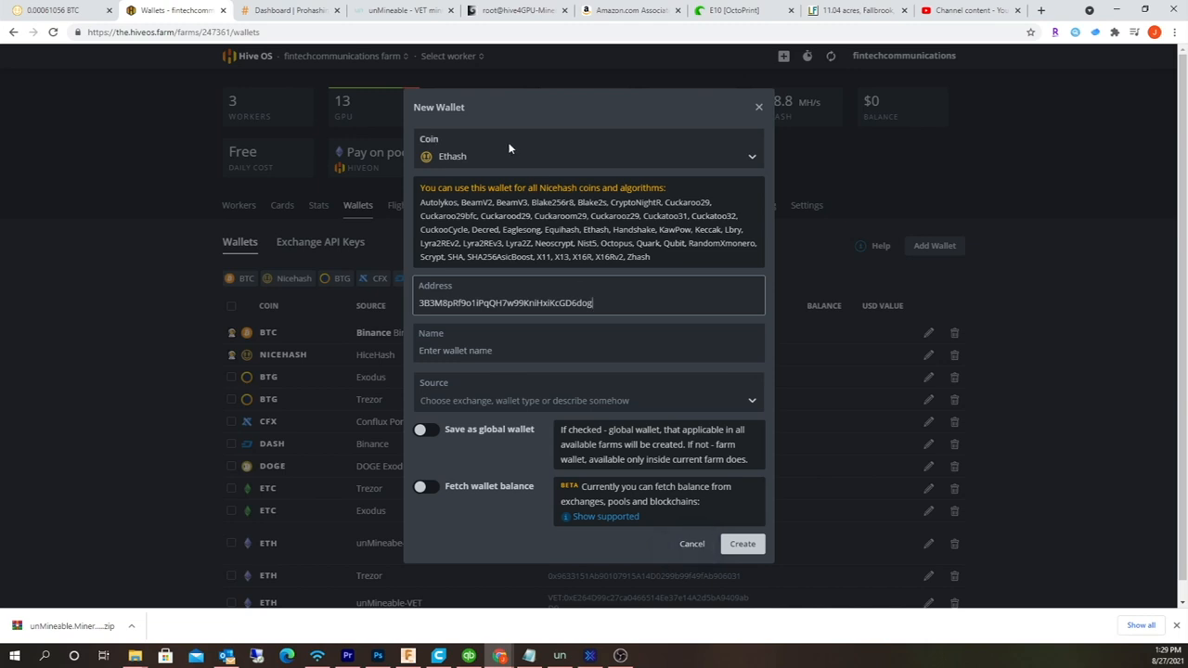
pyautogui.click(750, 156)
pyautogui.write('n')
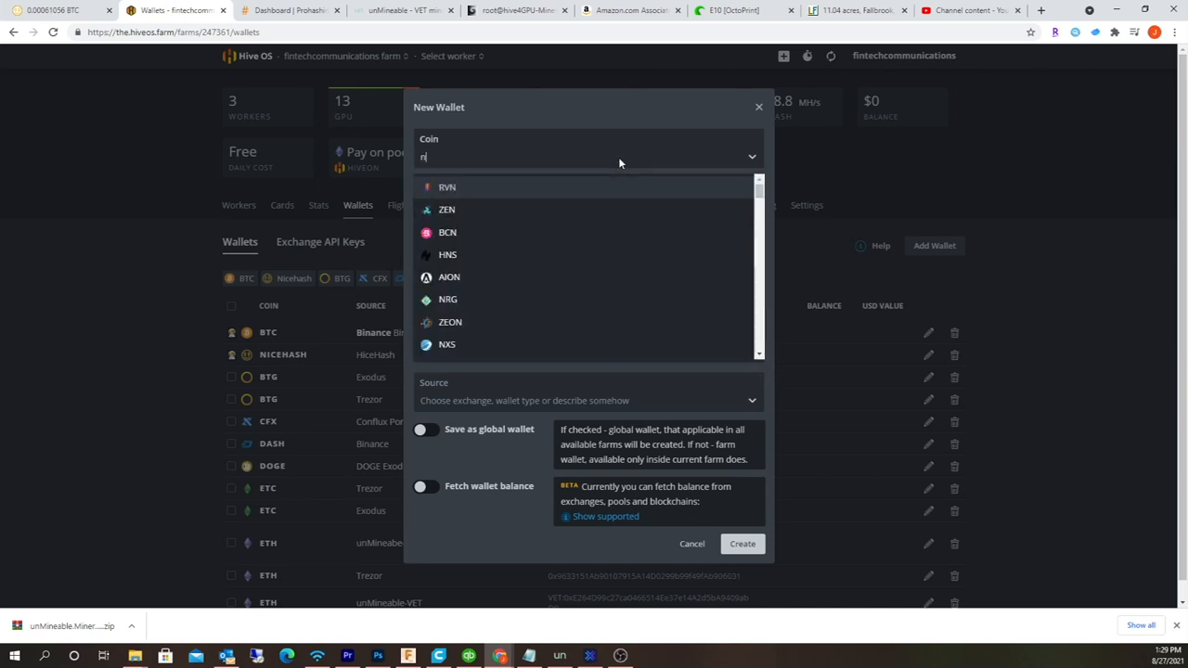
pyautogui.write('ice')
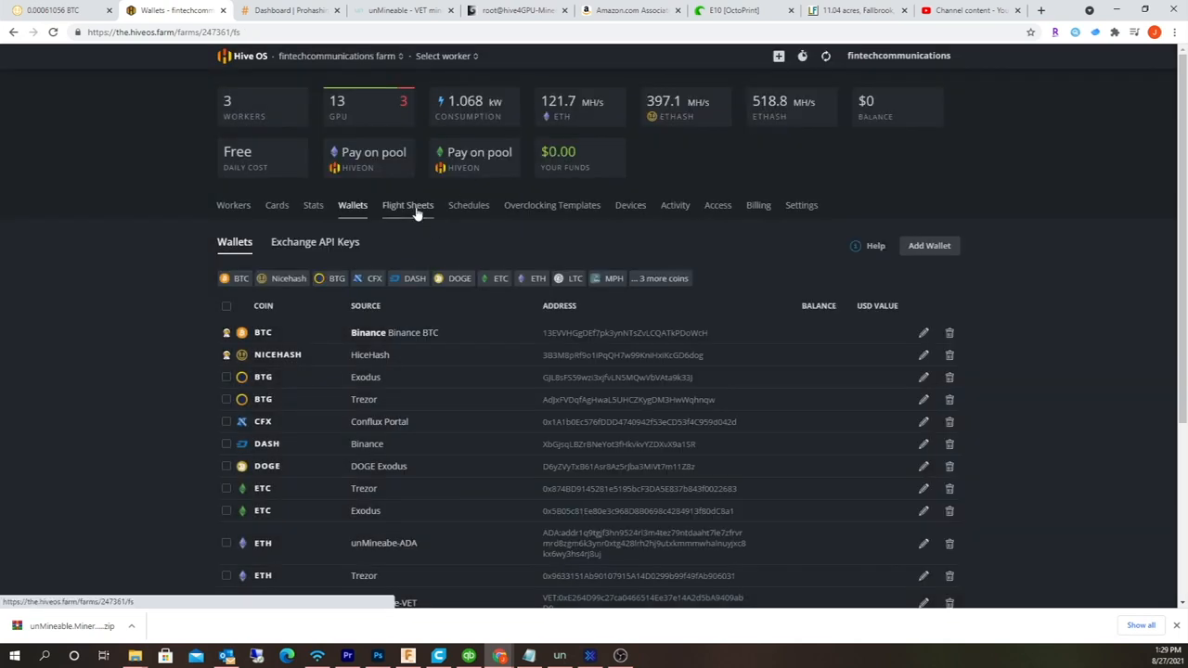
# - Show the farm's Flight Sheets list with the Ethash HiceHash sheets
pyautogui.click(407, 205)
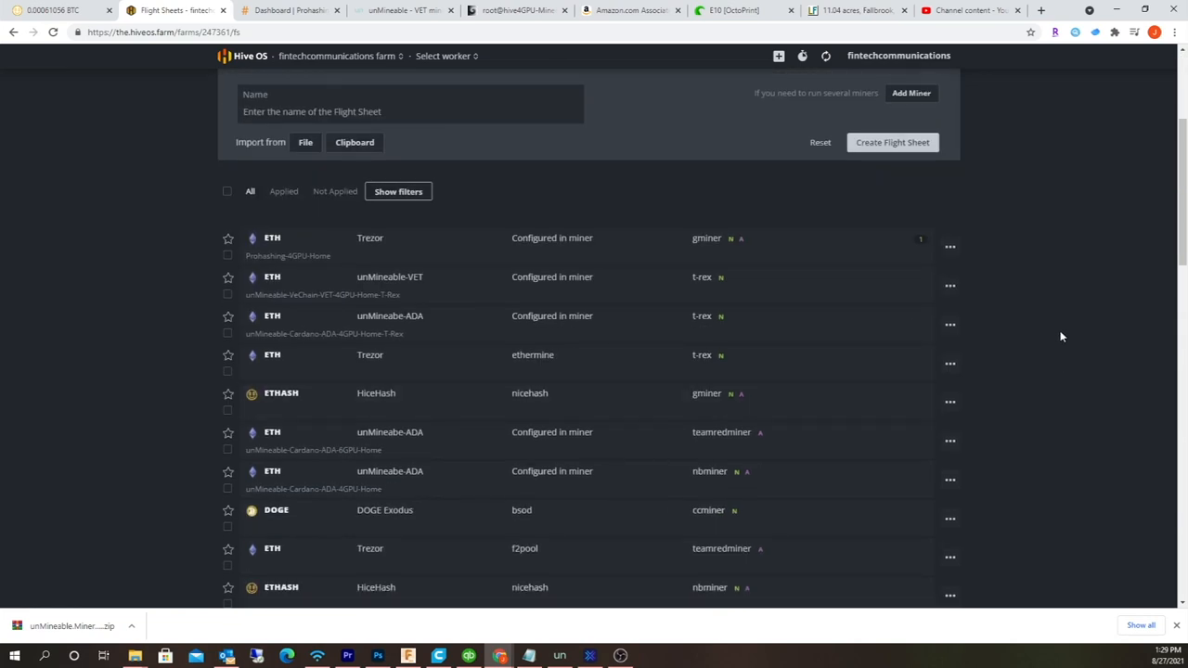
pyautogui.moveTo(1072, 427)
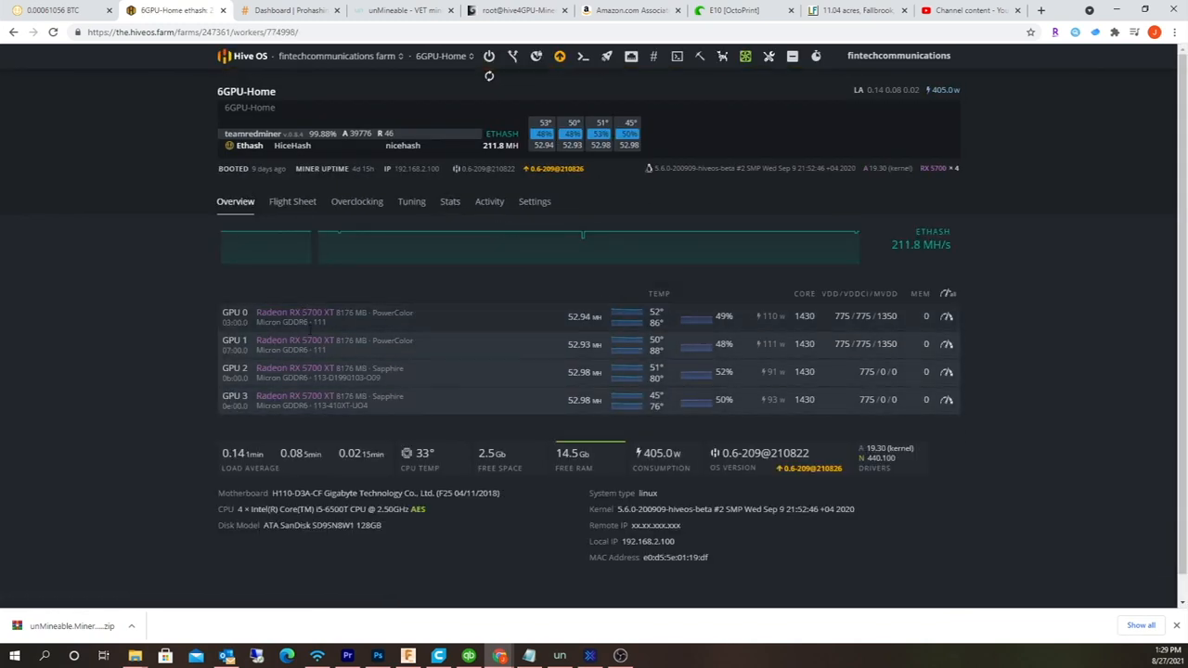
# - Put the worker's active Ethash HiceHash flight sheet into edit mode
pyautogui.click(292, 201)
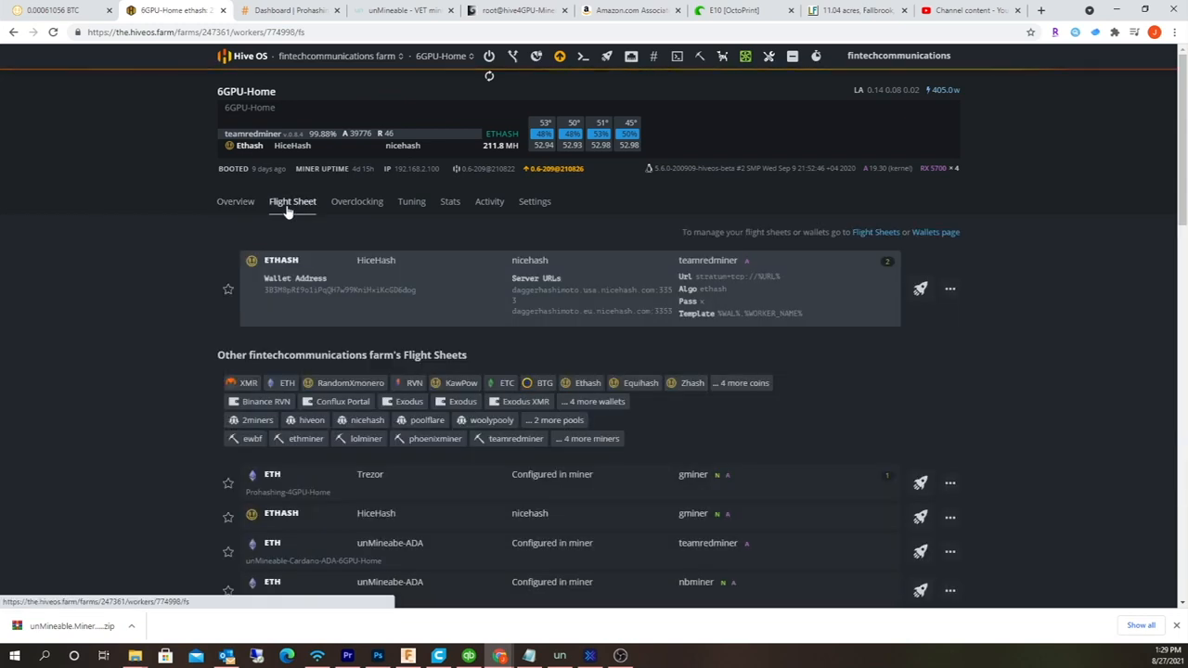
pyautogui.click(950, 289)
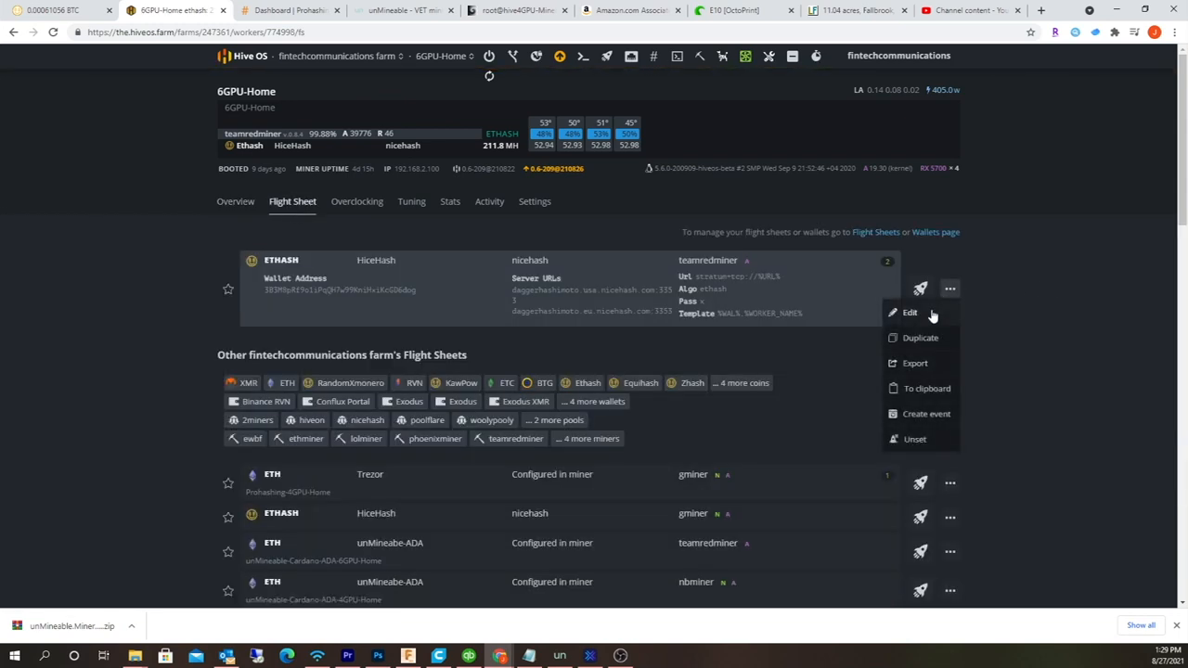
pyautogui.click(910, 311)
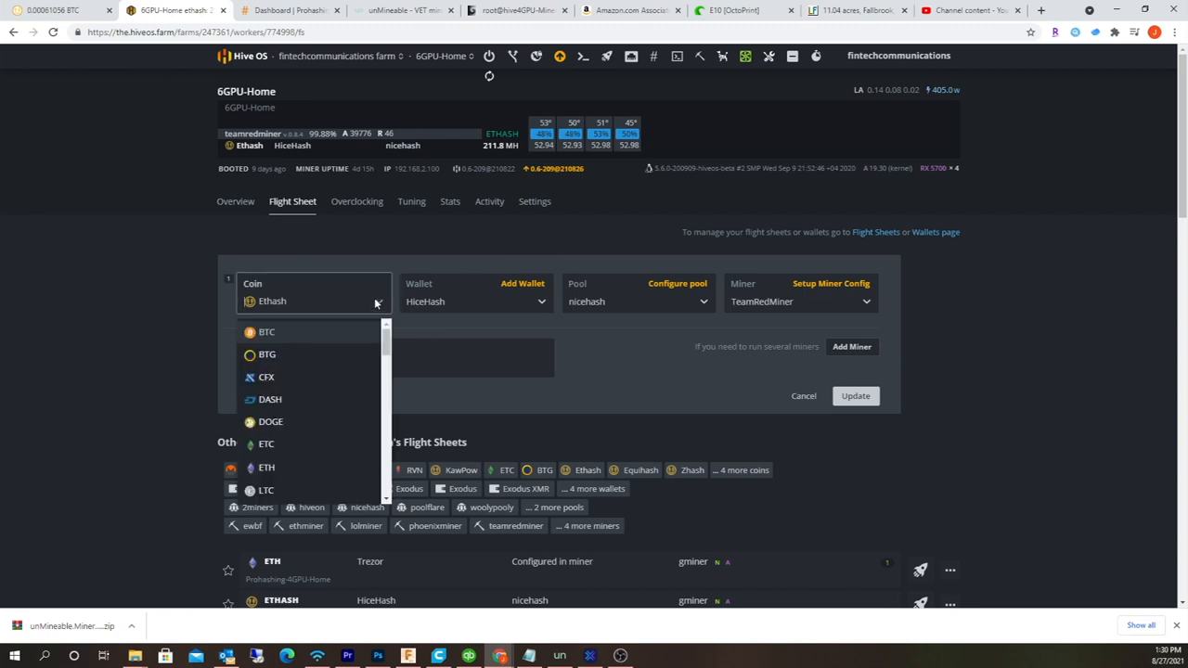
# - Confirm Ethash coin, HiceHash wallet, nicehash pool and TeamRedMiner, then return to NiceHash's rig list
pyautogui.write('nice')
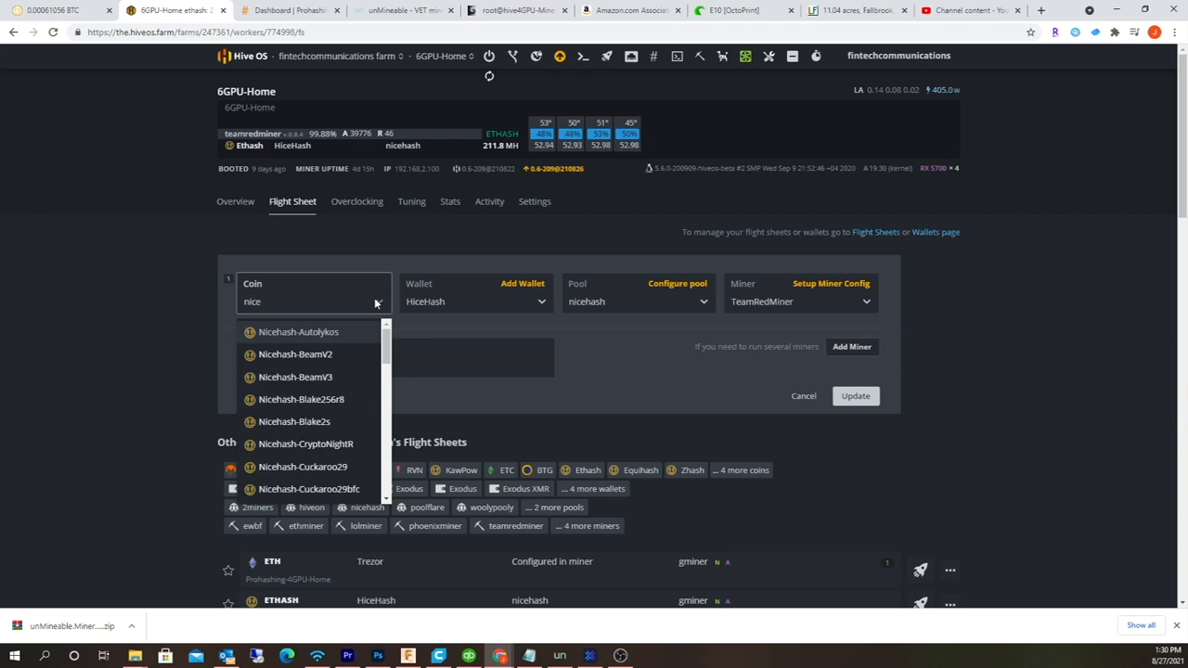
pyautogui.scroll(-3)
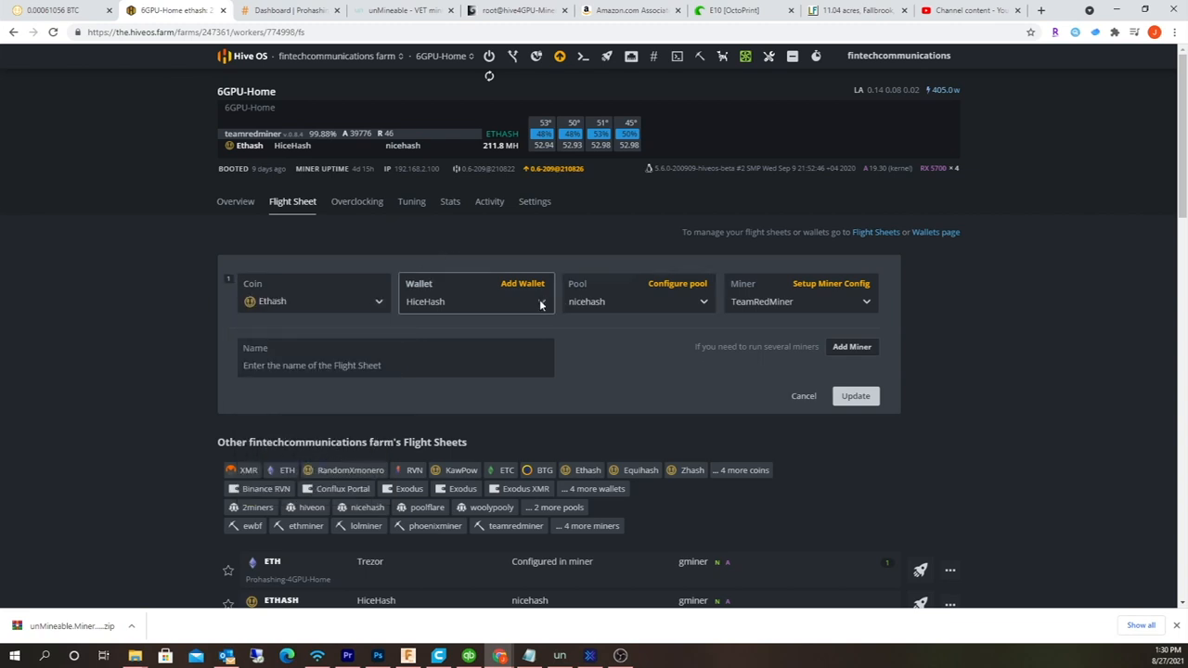
pyautogui.moveTo(401, 272)
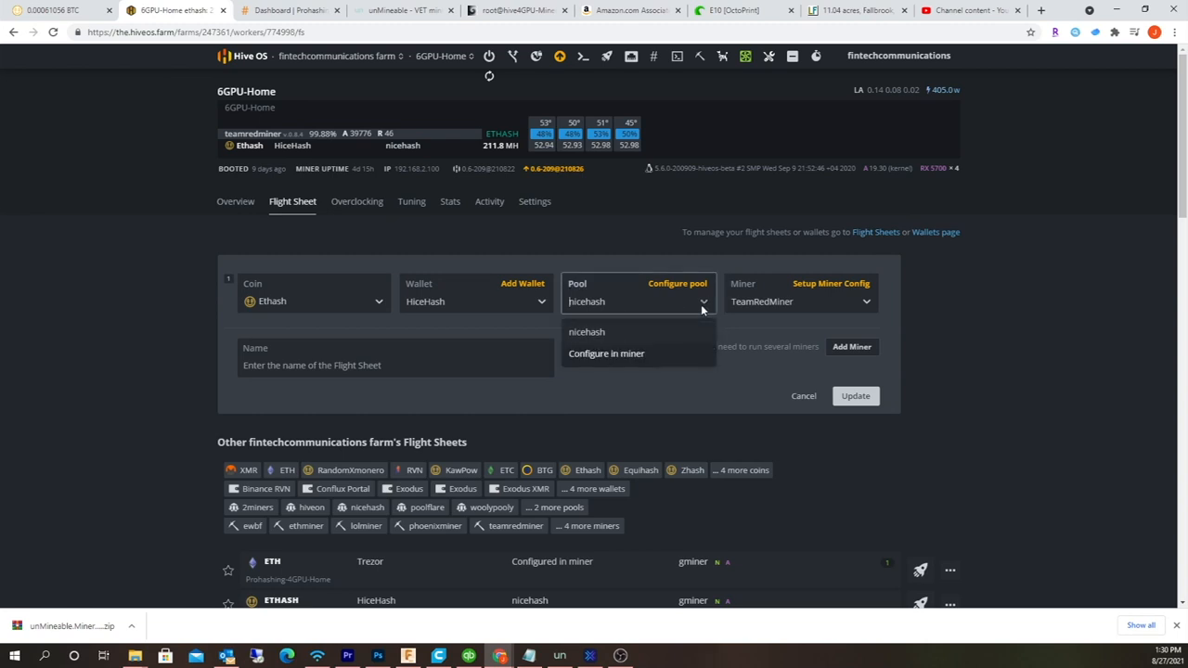
pyautogui.click(586, 331)
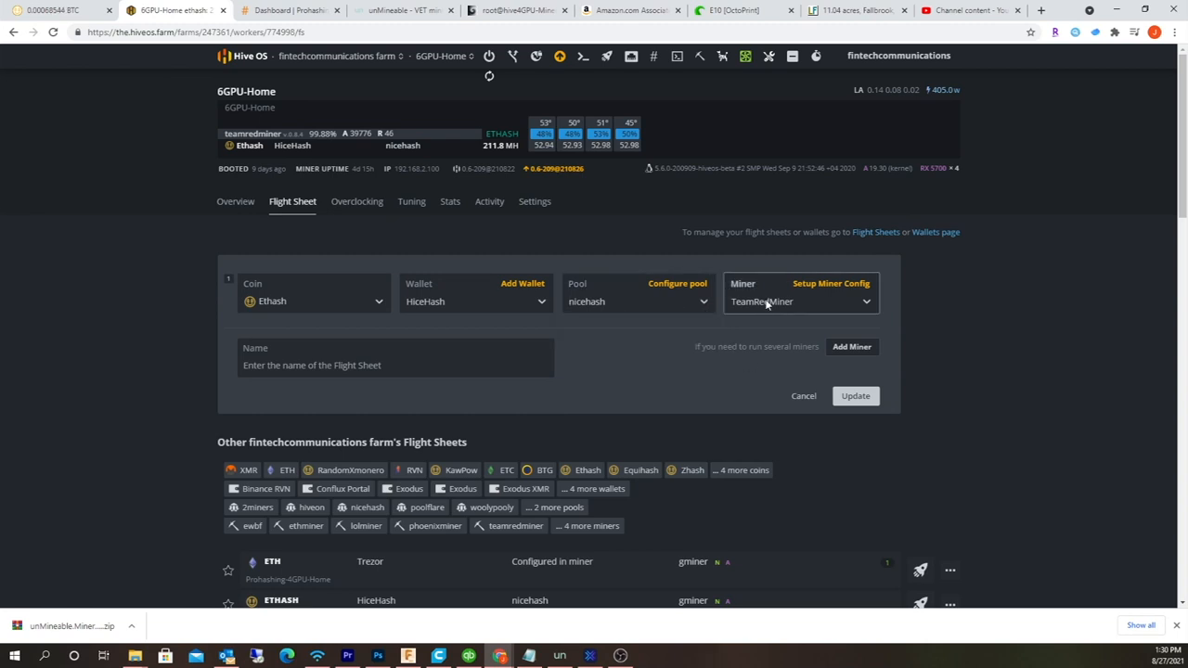
pyautogui.moveTo(817, 302)
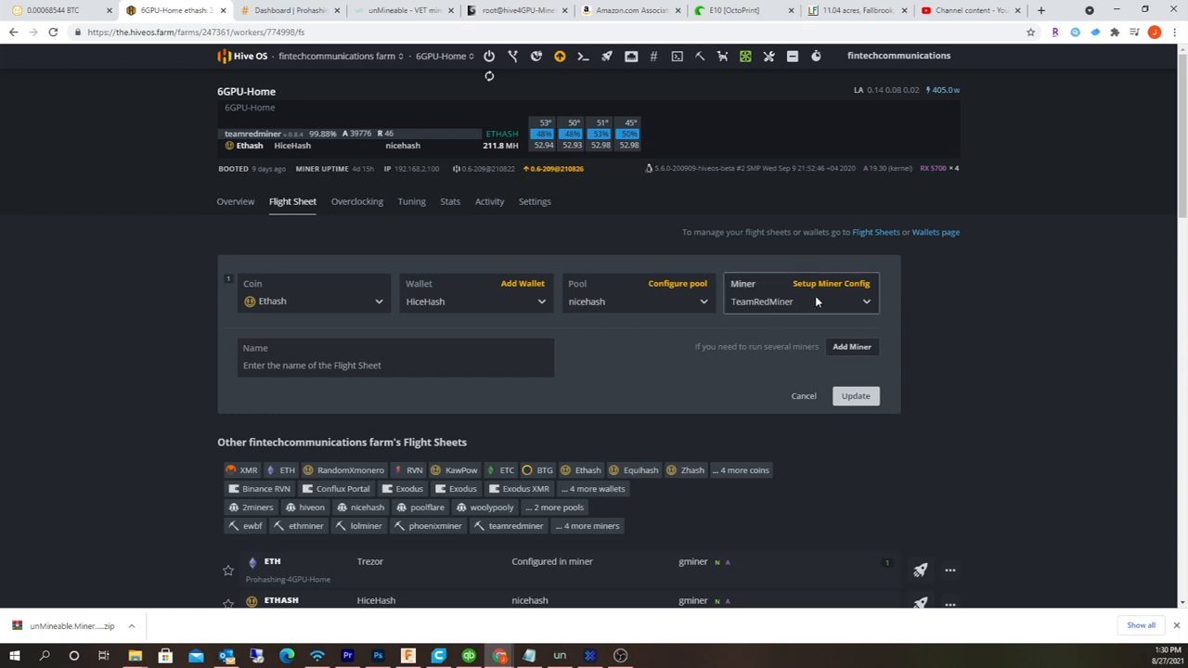
pyautogui.click(800, 300)
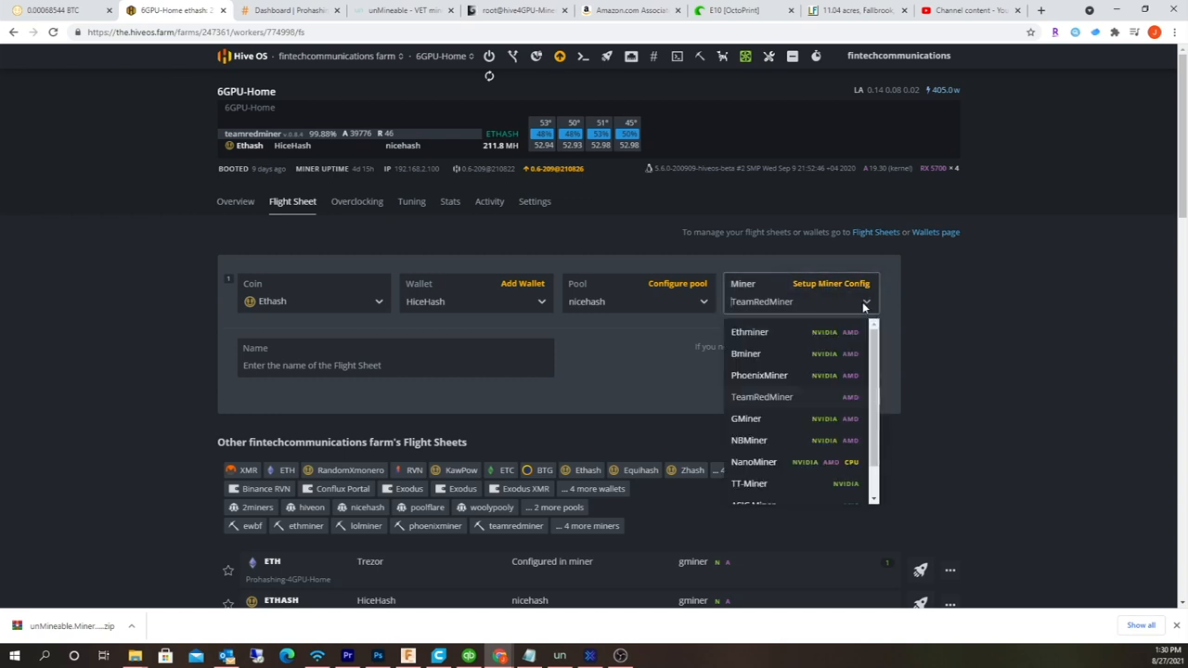
pyautogui.scroll(-3)
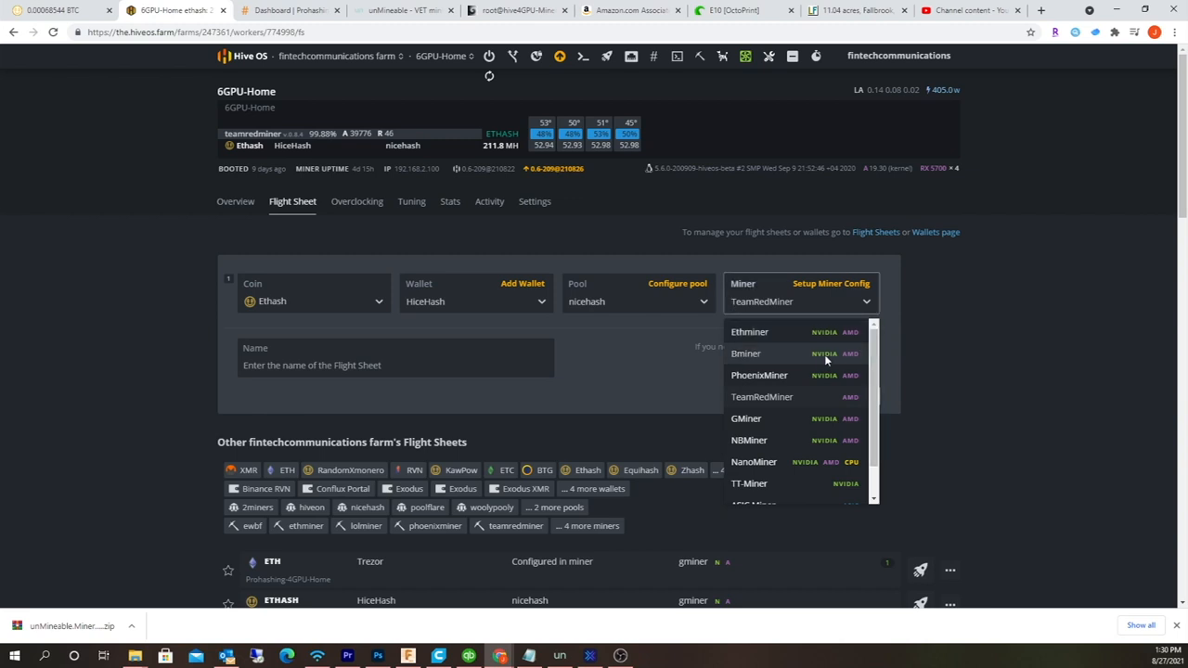
pyautogui.moveTo(750, 439)
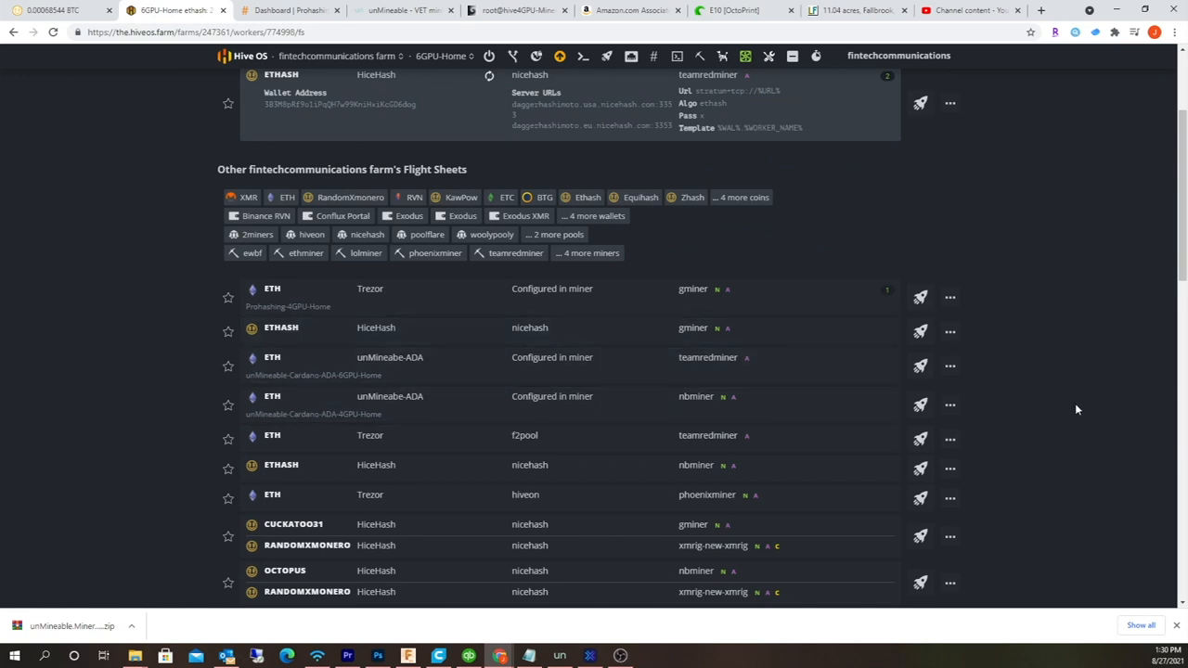
pyautogui.click(53, 11)
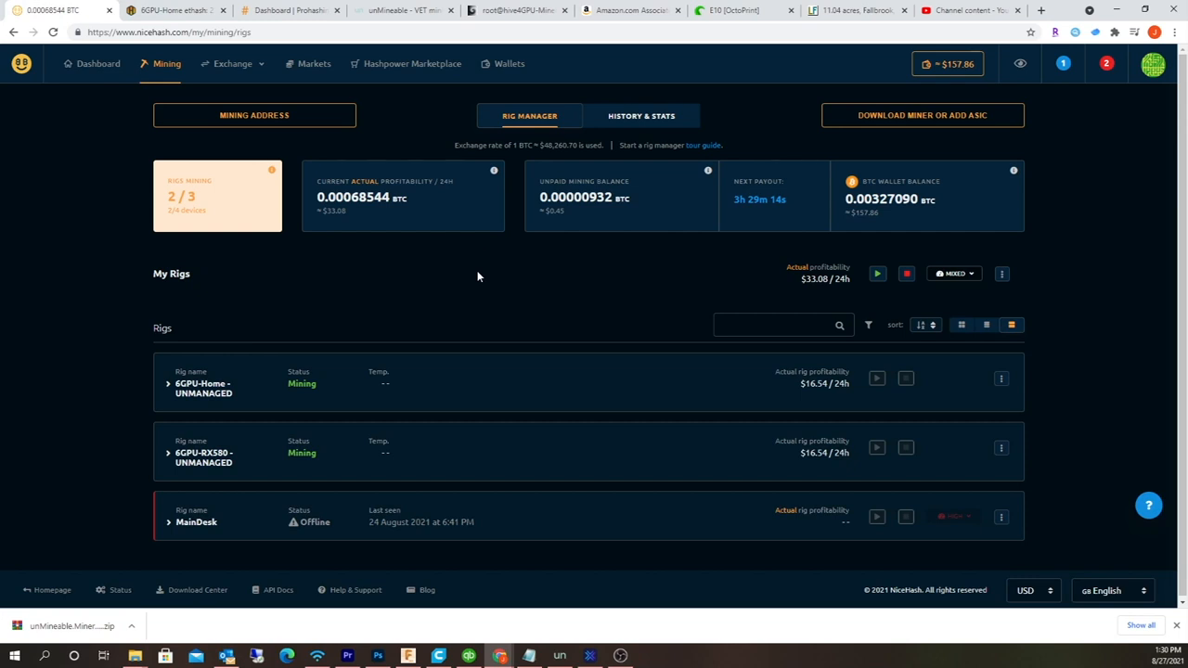
pyautogui.moveTo(550, 297)
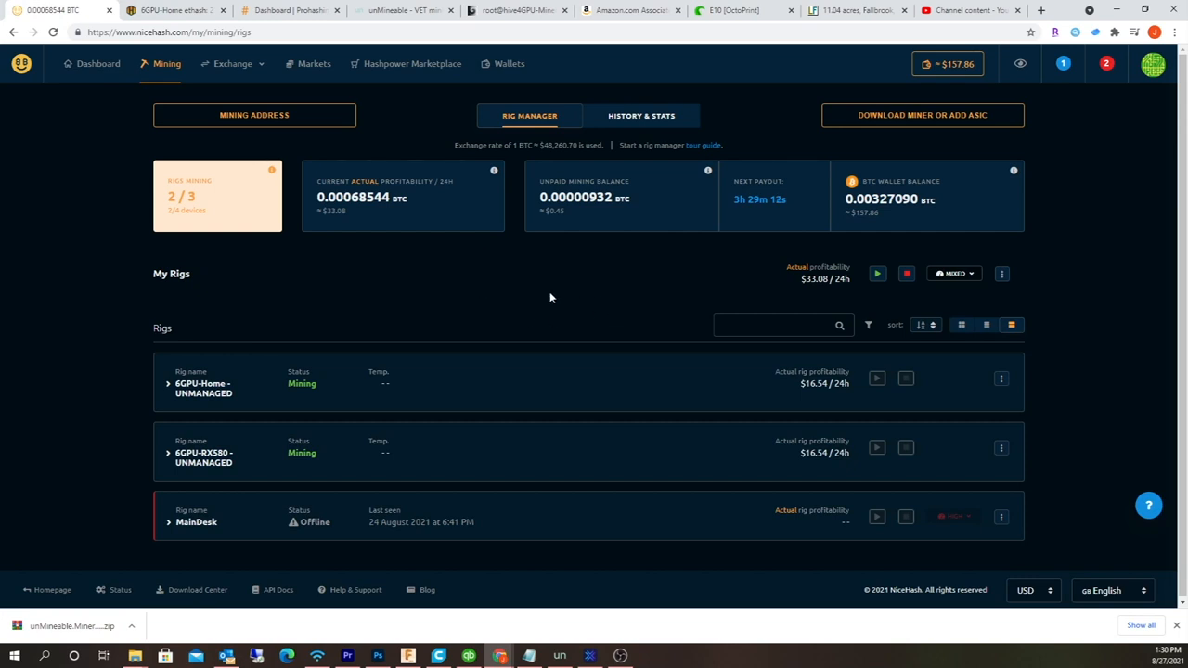